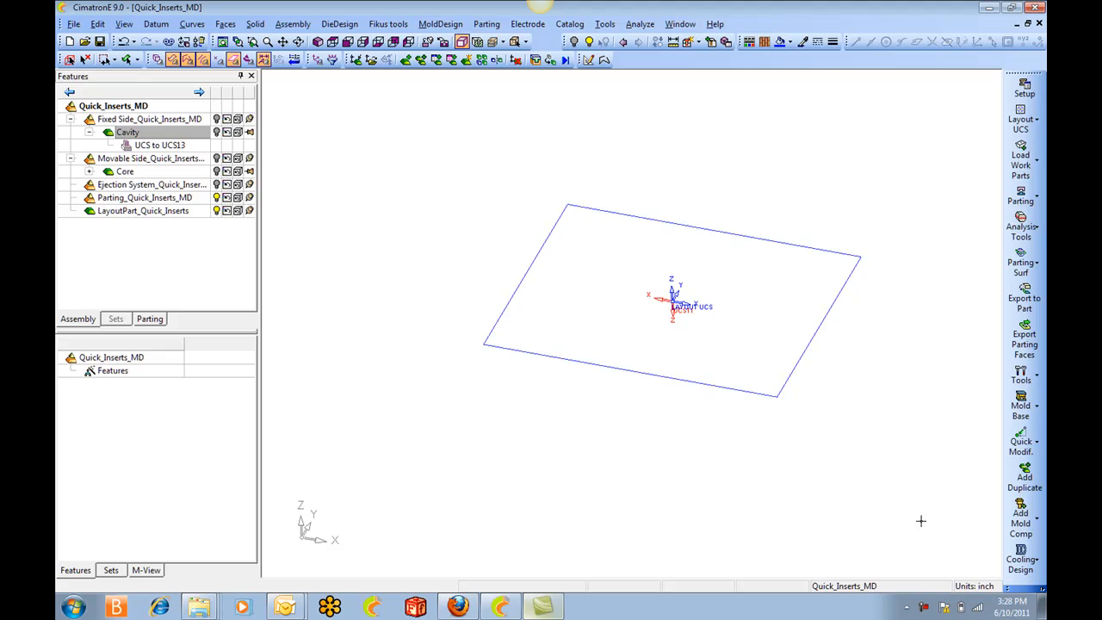
mouse_move(927, 514)
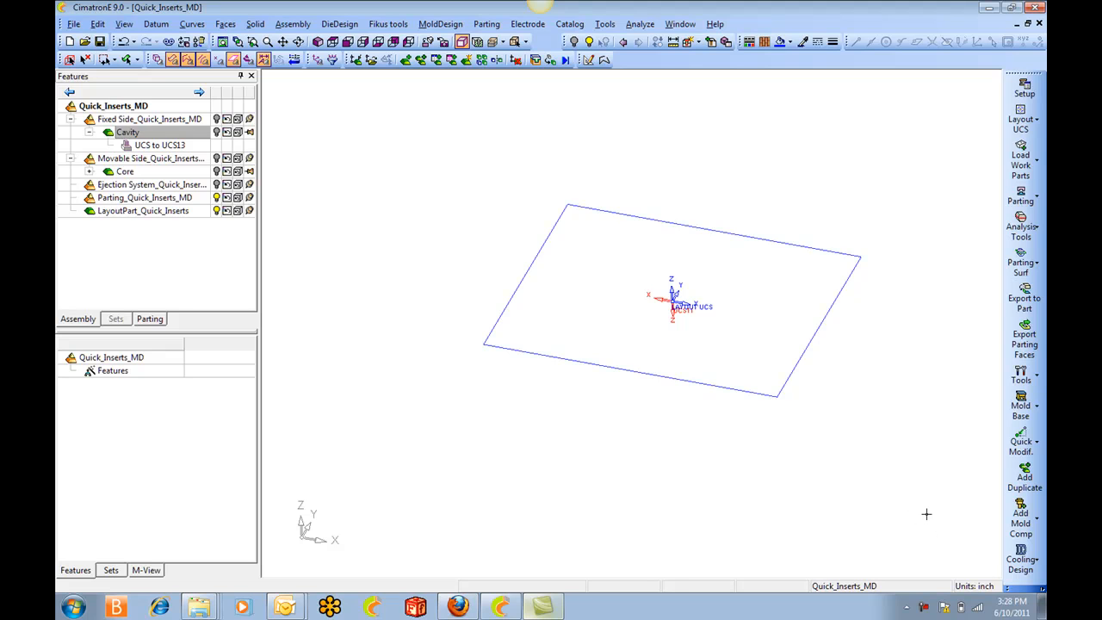
mouse_move(903, 487)
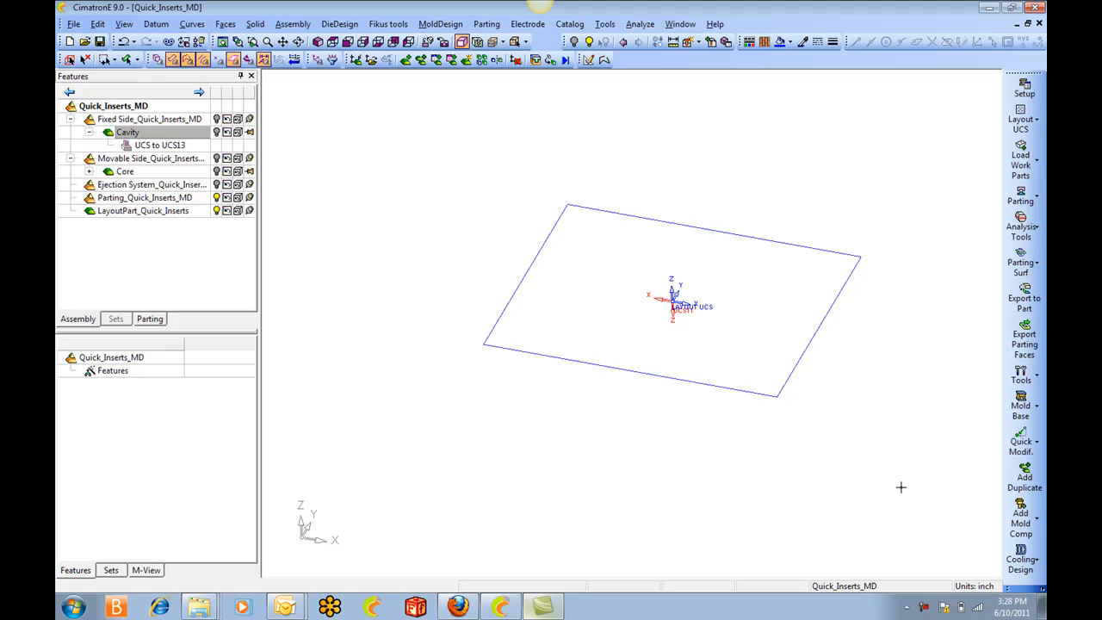
mouse_move(878, 479)
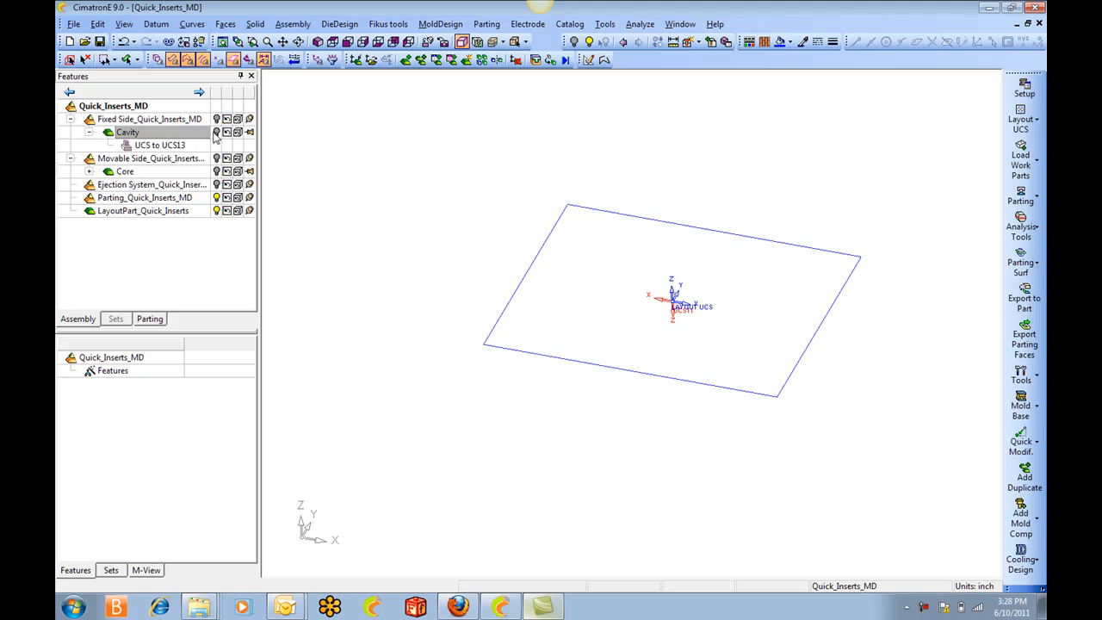
mouse_move(355, 183)
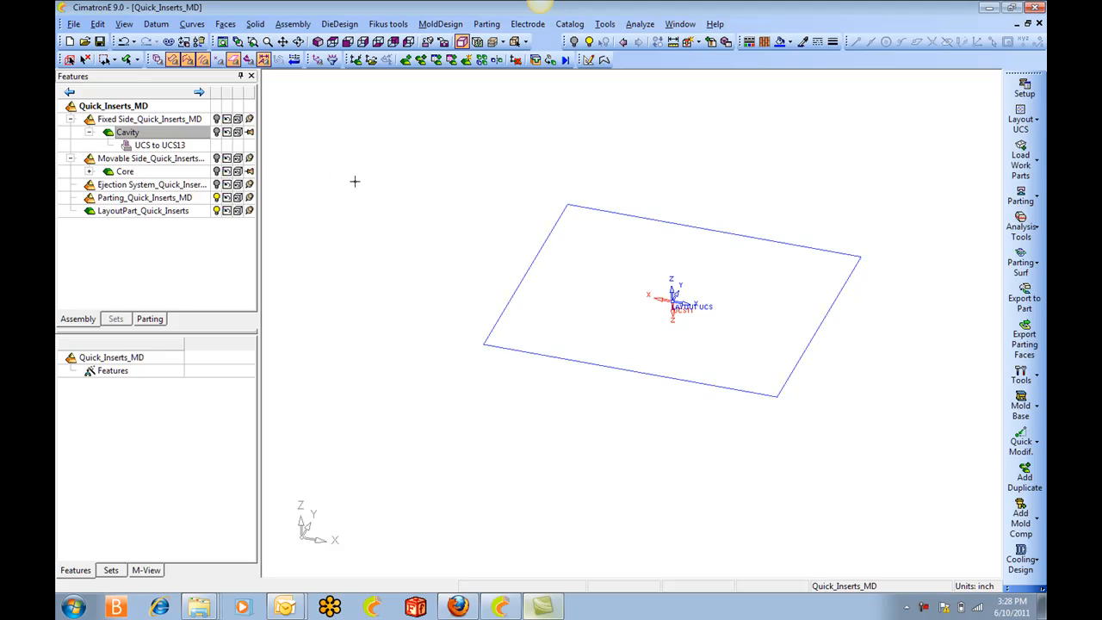
mouse_move(723, 428)
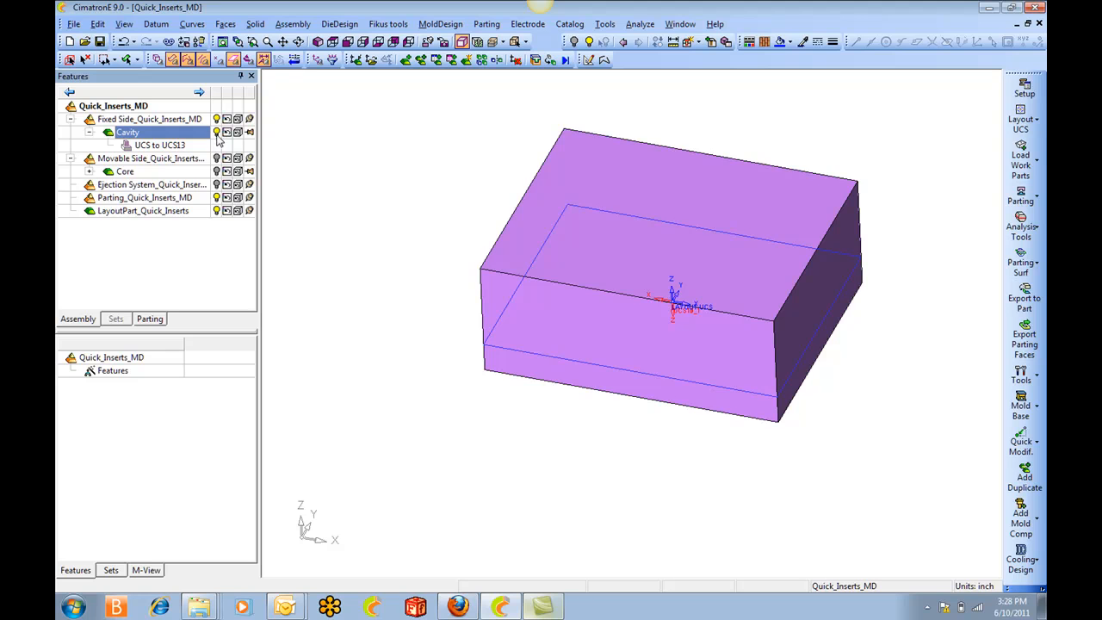
Step: Load the handle as work part 'handle-Work' with shrinkage 1.006 and accept its placement
left_click(124, 172)
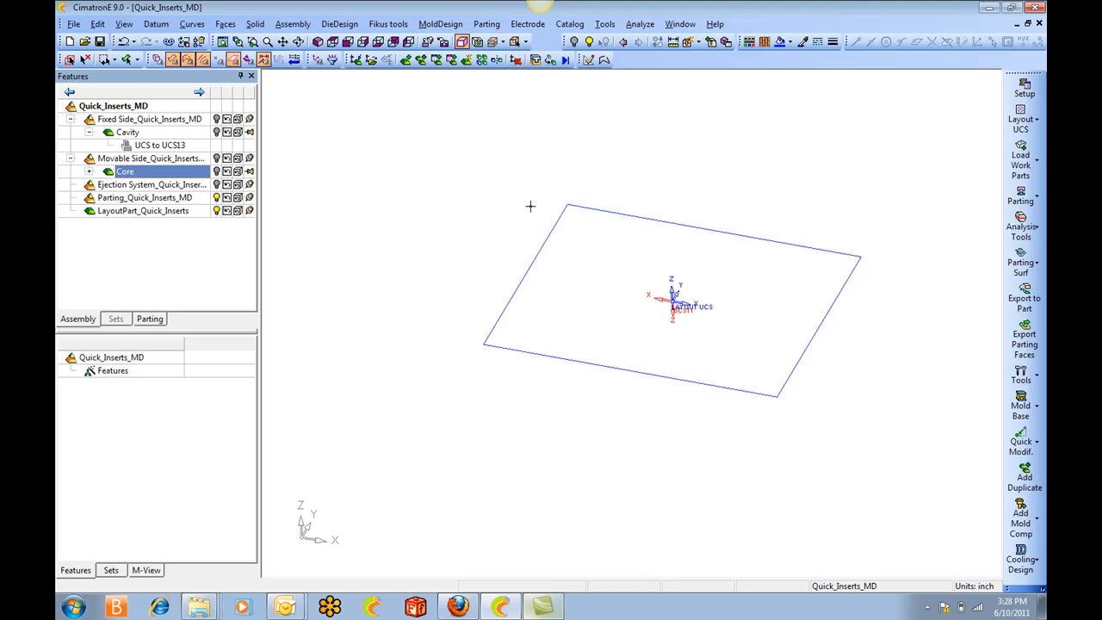
left_click(145, 197)
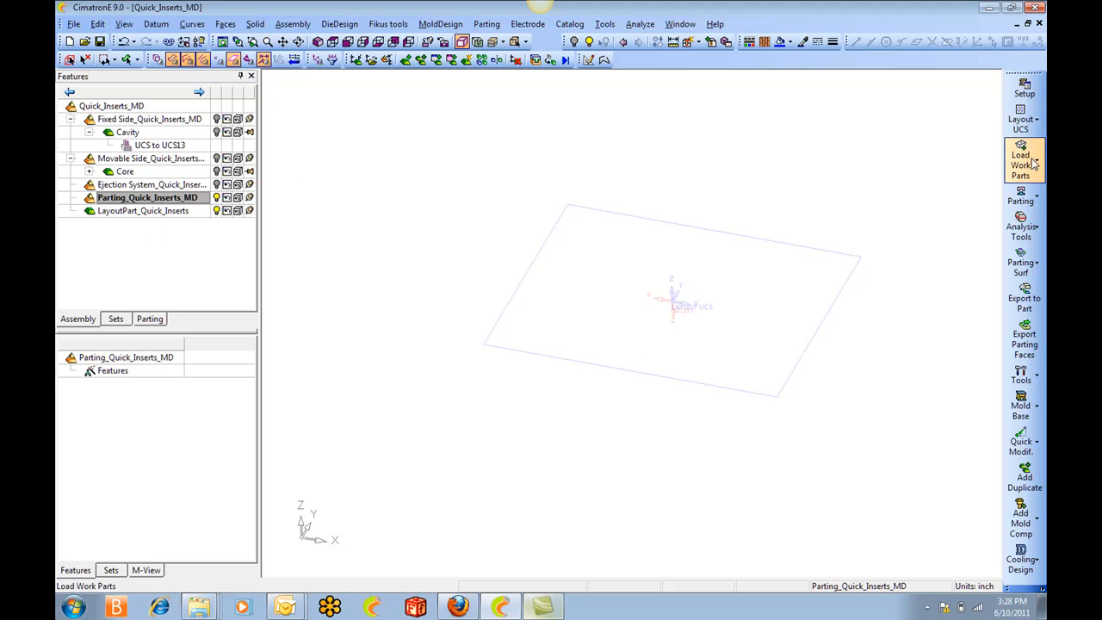
left_click(1023, 158)
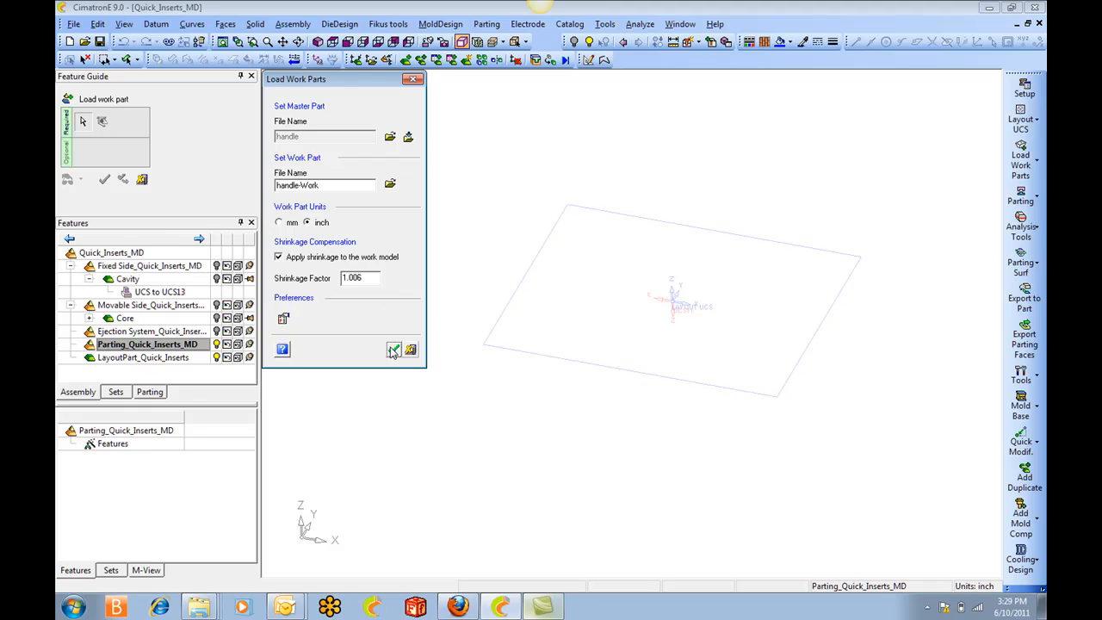
left_click(393, 348)
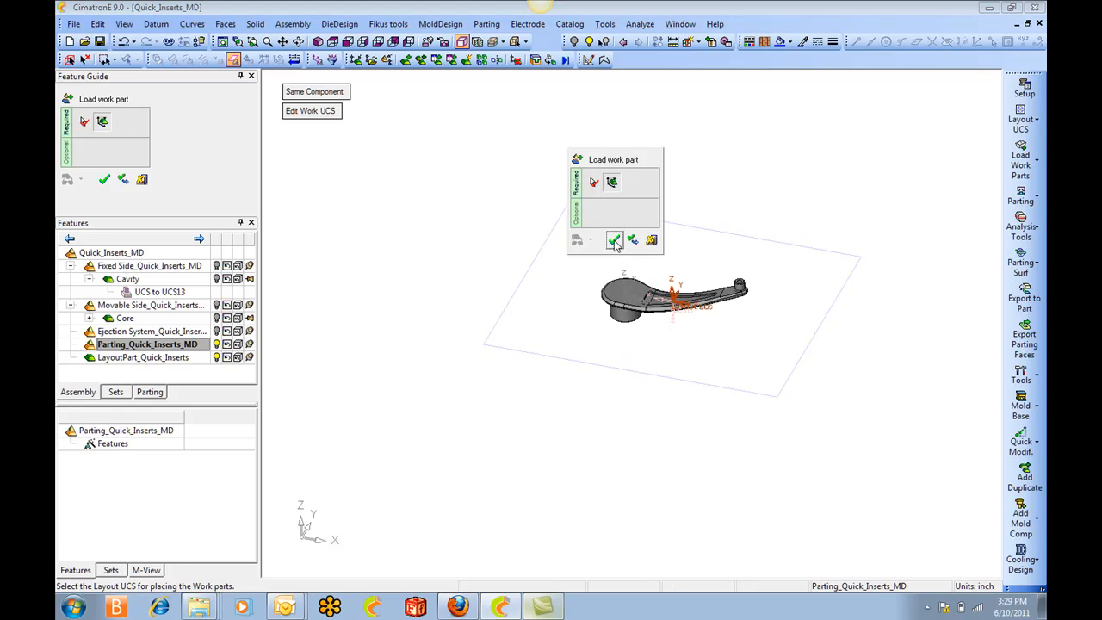
left_click(614, 241)
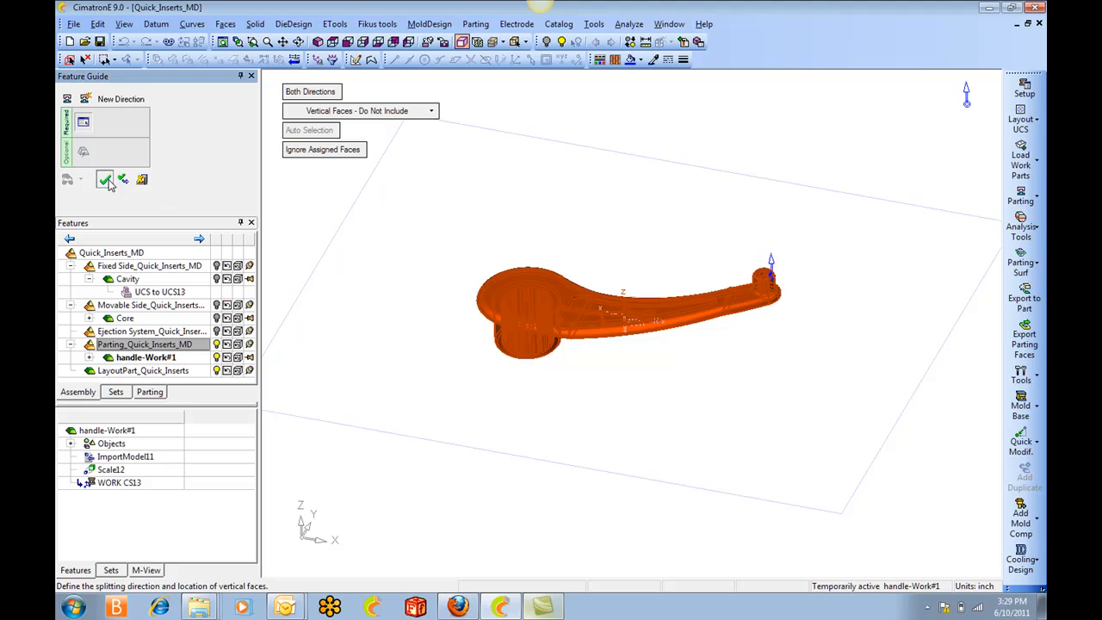
Step: Accept the vertical split direction to run QuickSplit on the handle
left_click(105, 179)
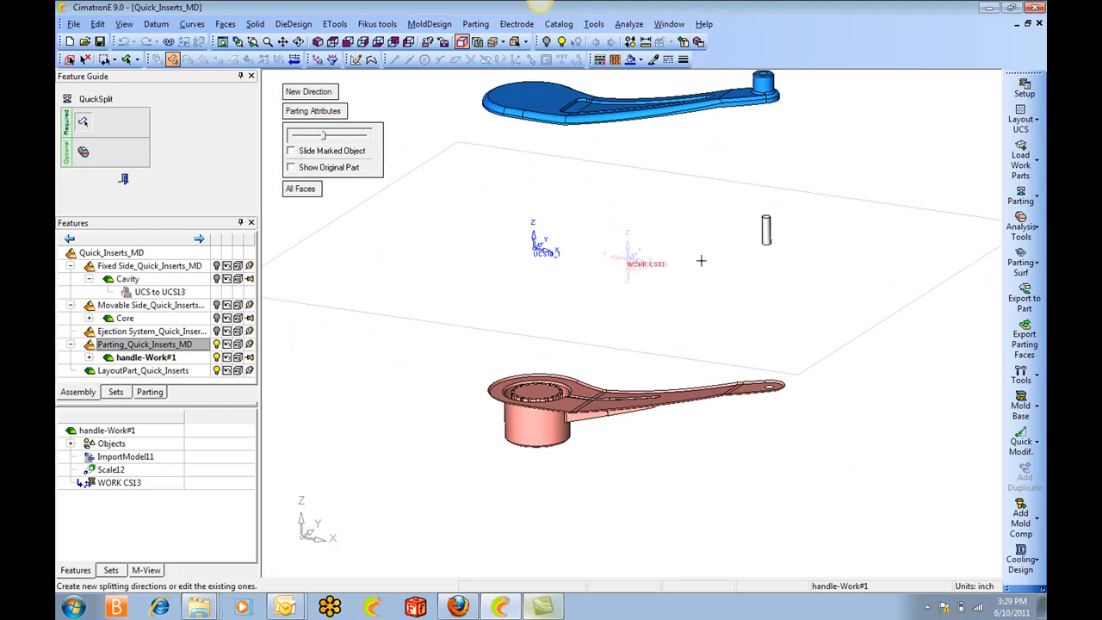
mouse_move(774, 233)
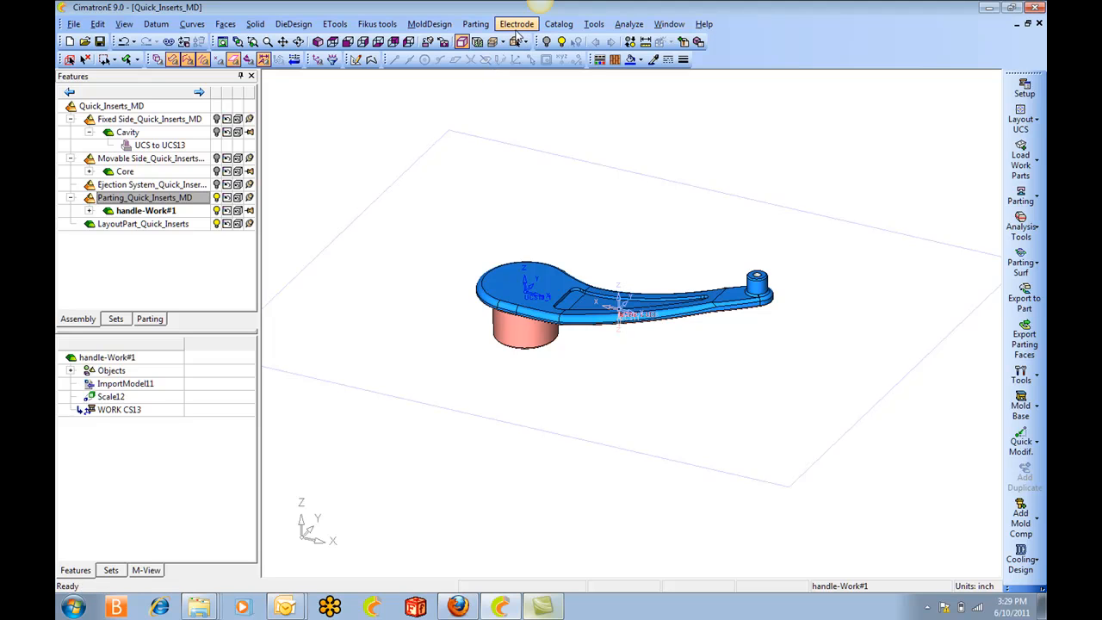
Step: Create an external parting curve, then an external parting surface of width 10 around the handle
left_click(475, 24)
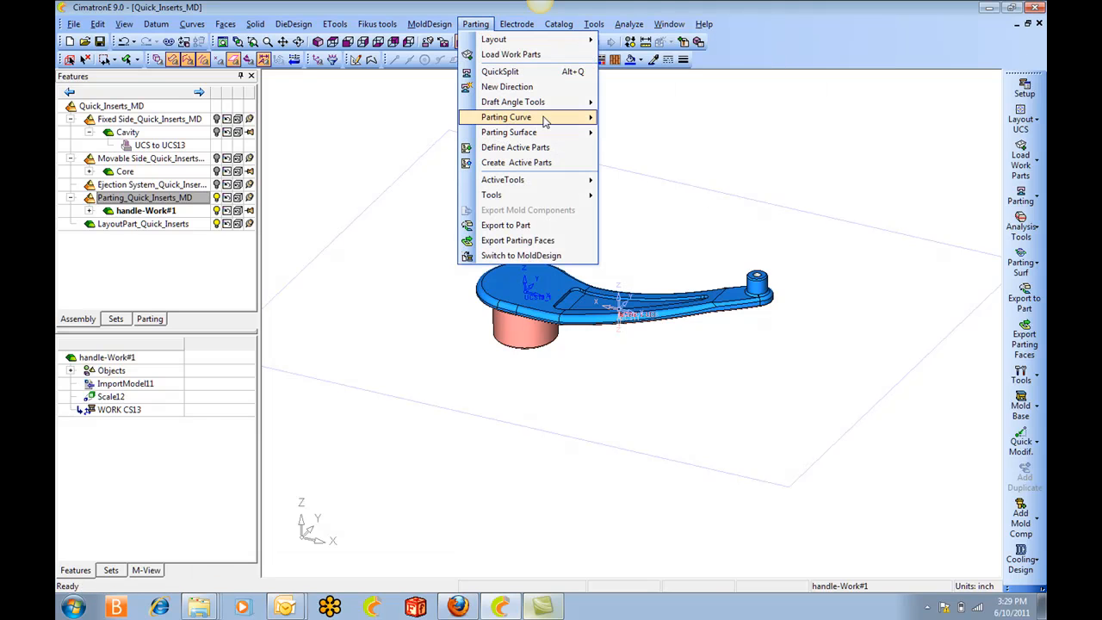
left_click(507, 117)
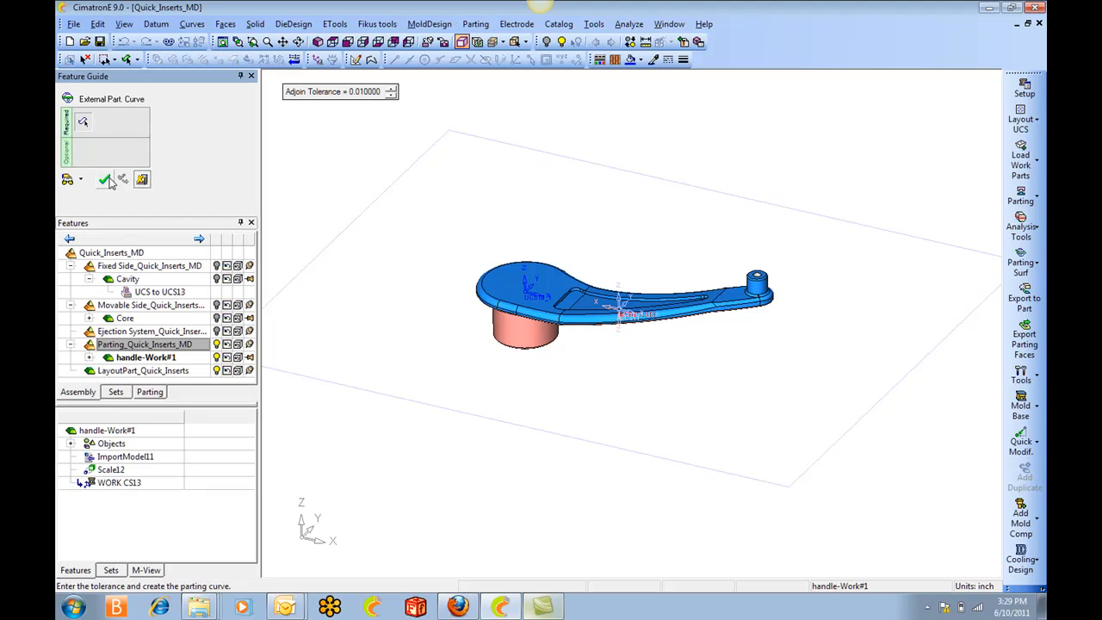
left_click(475, 24)
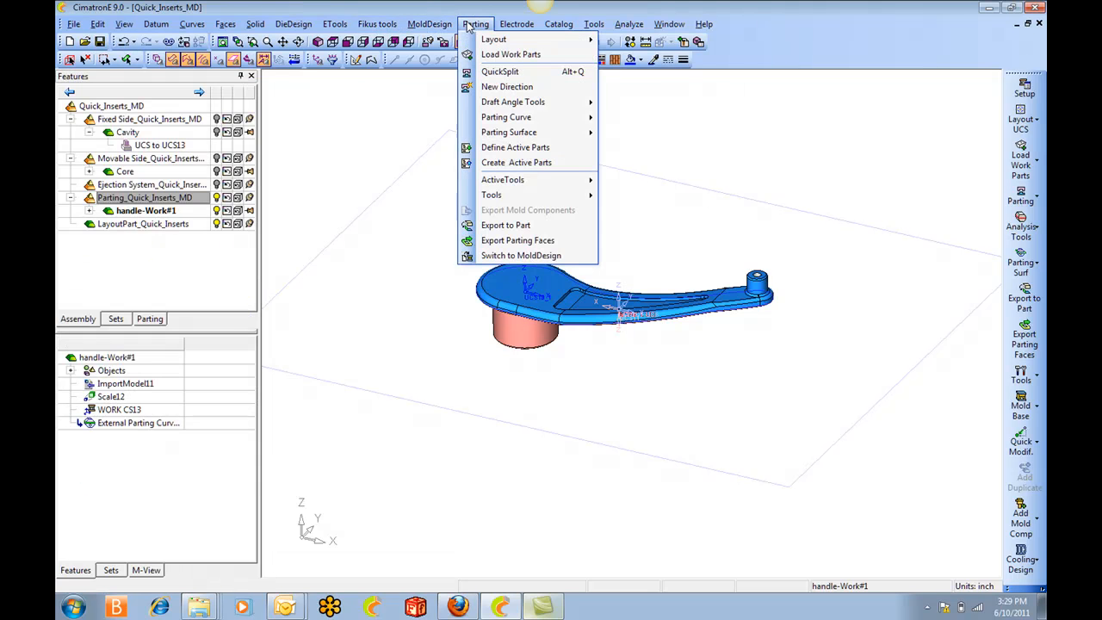
mouse_move(510, 131)
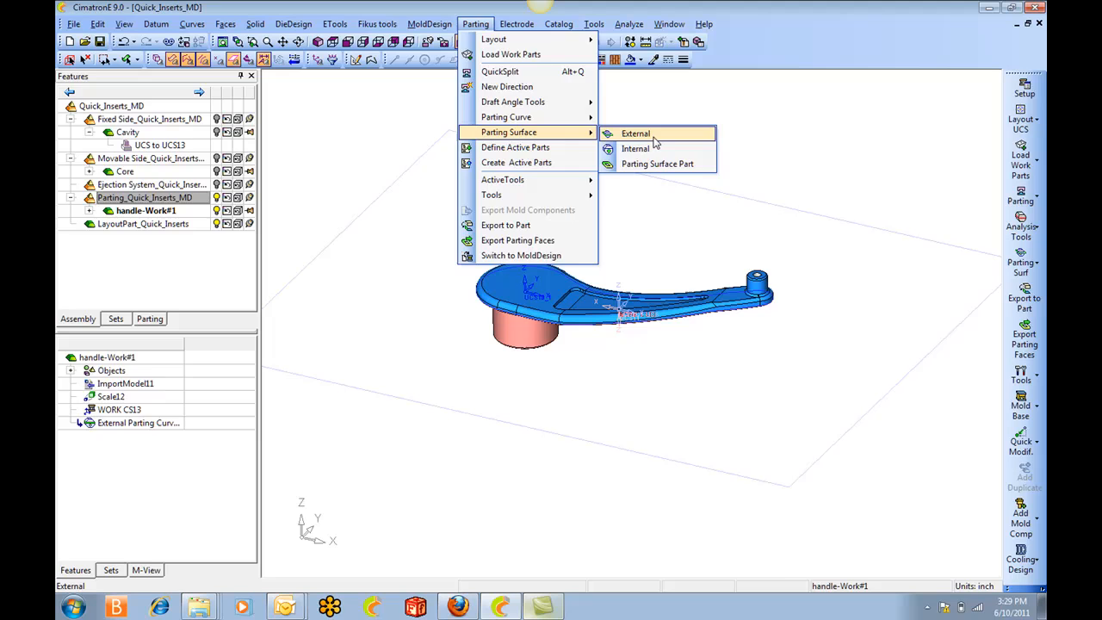
left_click(634, 135)
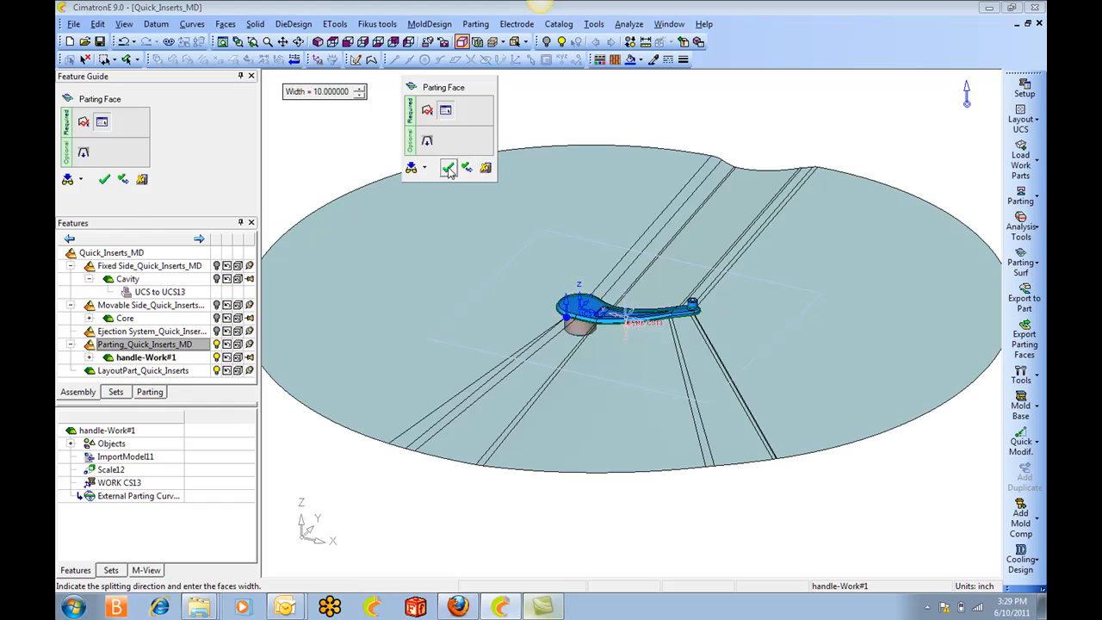
left_click(448, 167)
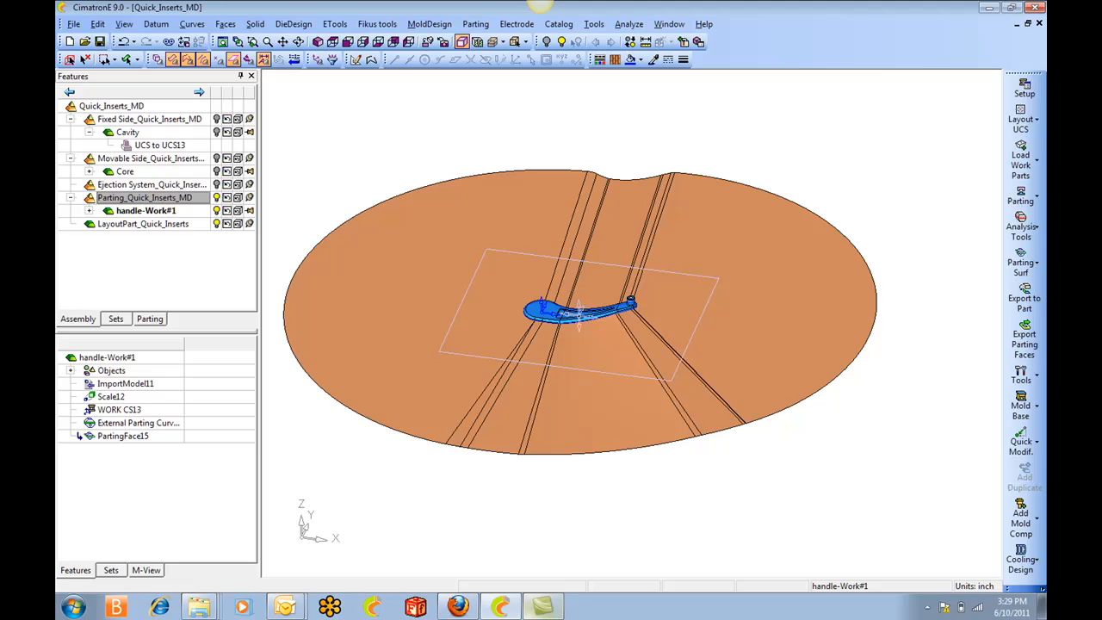
Step: Show the core block and cut it with the exported parting faces as stock
left_click(124, 173)
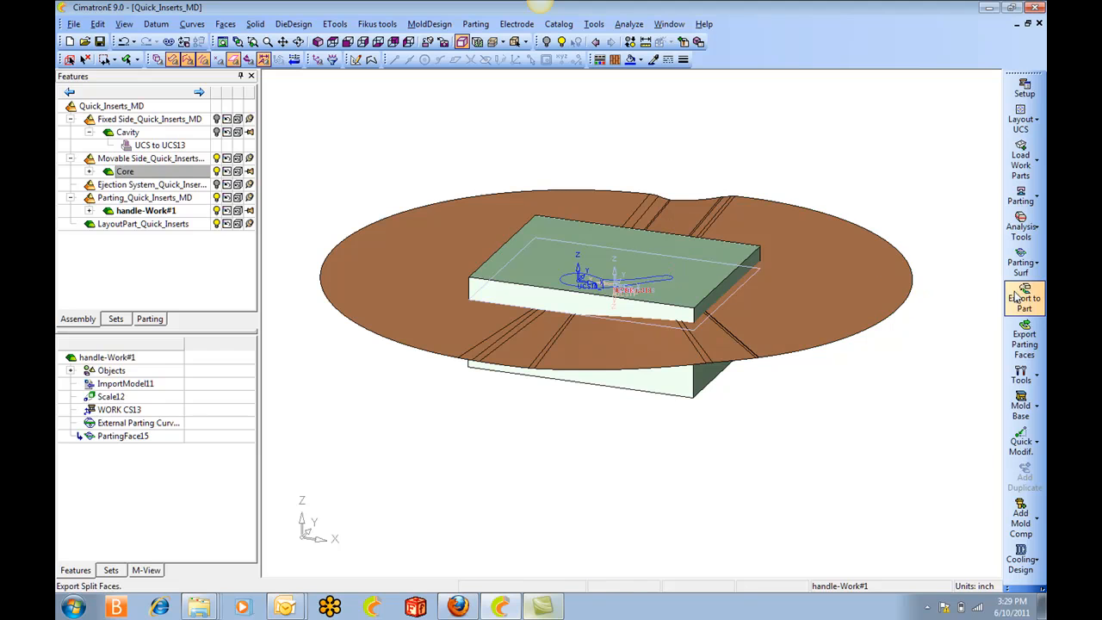
left_click(1024, 300)
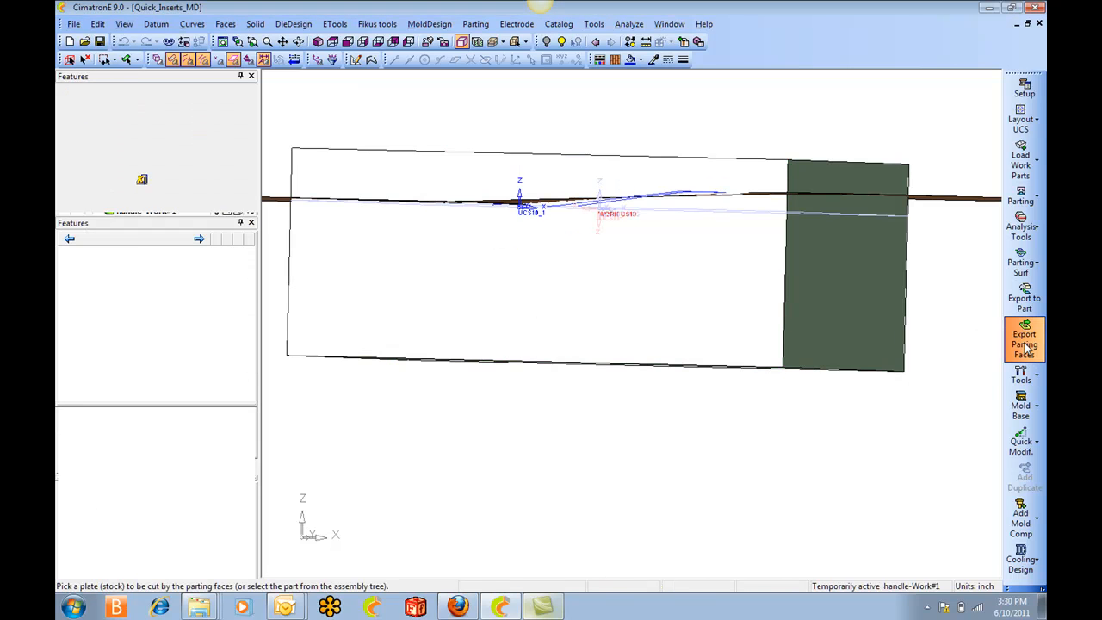
left_click(1023, 338)
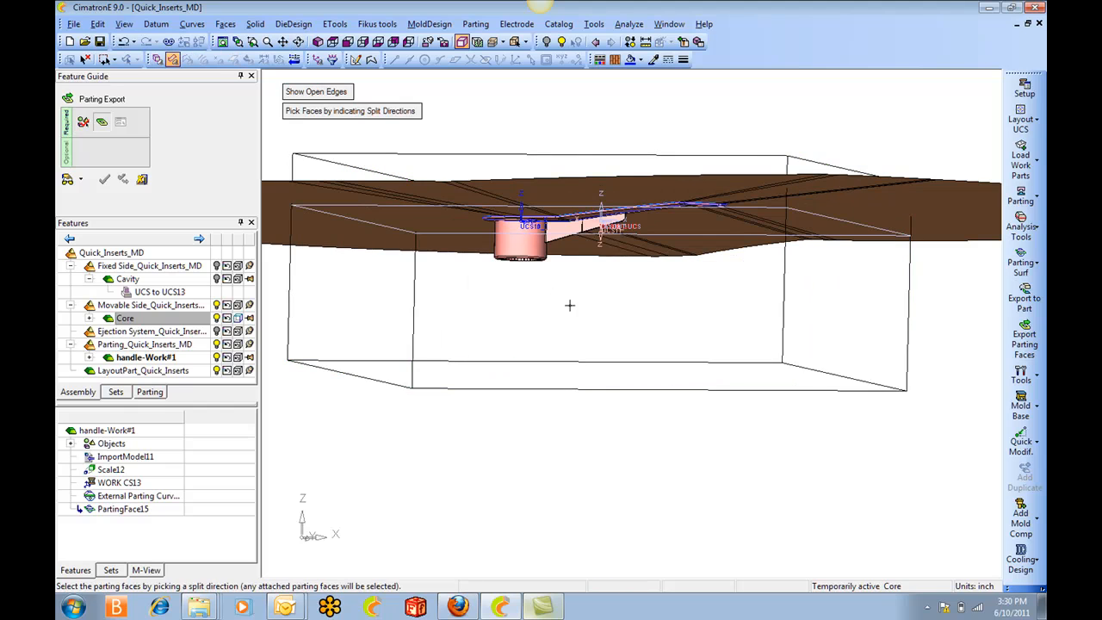
mouse_move(569, 262)
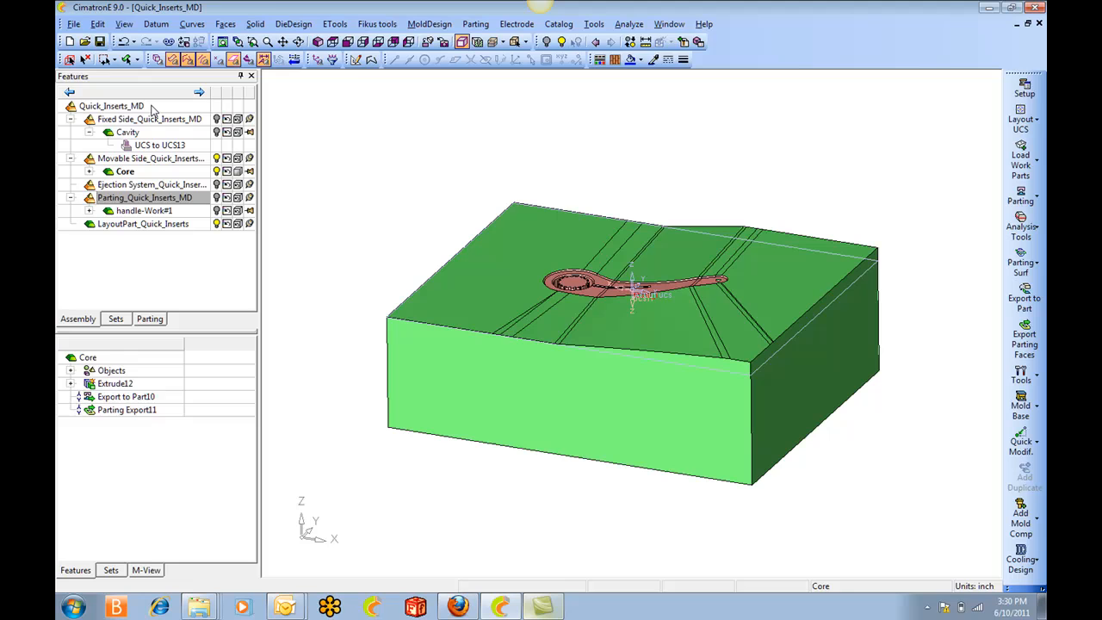
Step: Show the cavity block and cut it with the parting faces, removing the chosen side
left_click(128, 130)
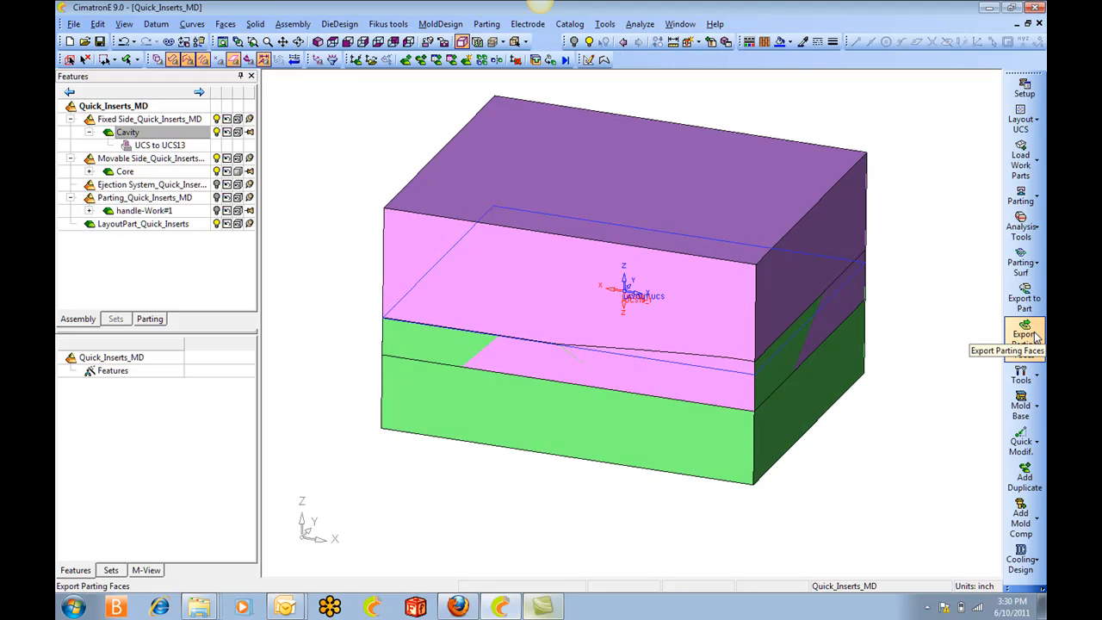
left_click(1023, 334)
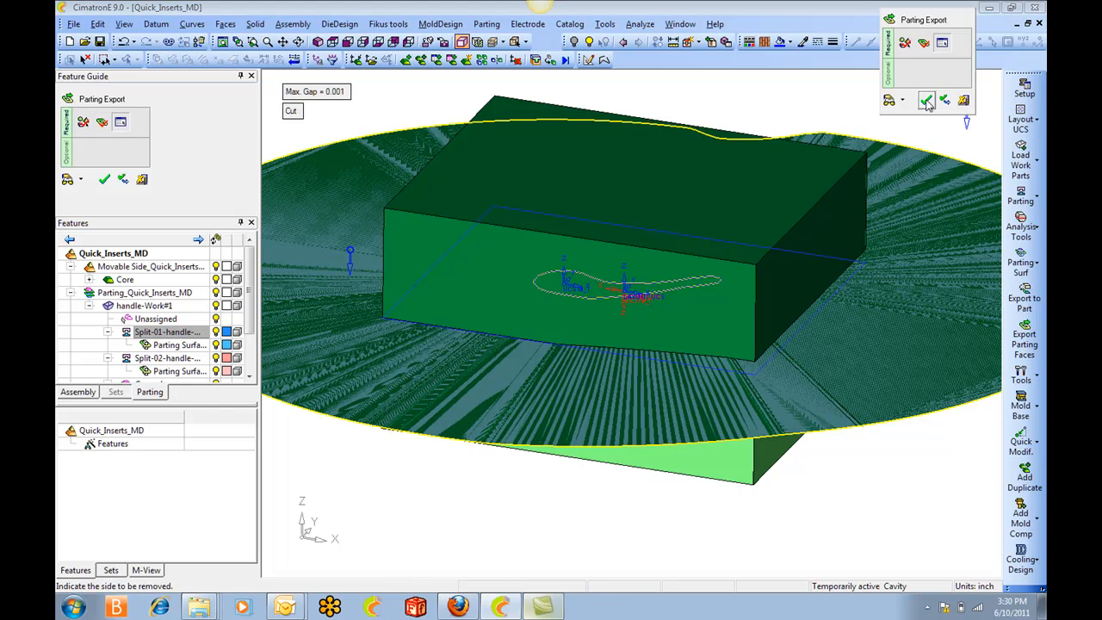
left_click(927, 100)
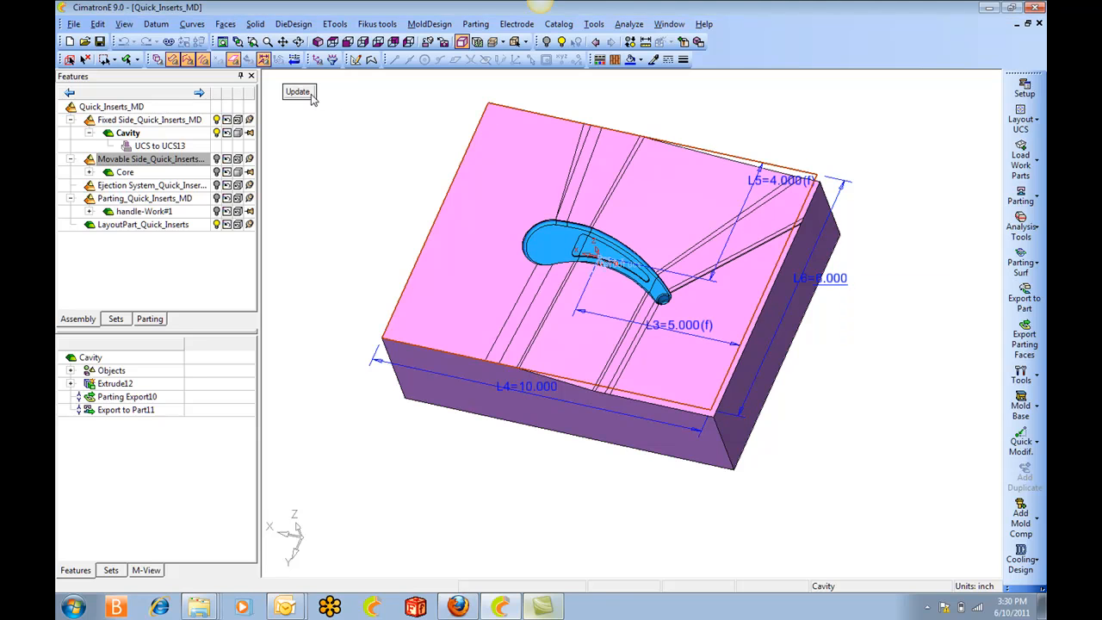
Step: Update the cavity block and start editing its L4 length dimension
left_click(298, 92)
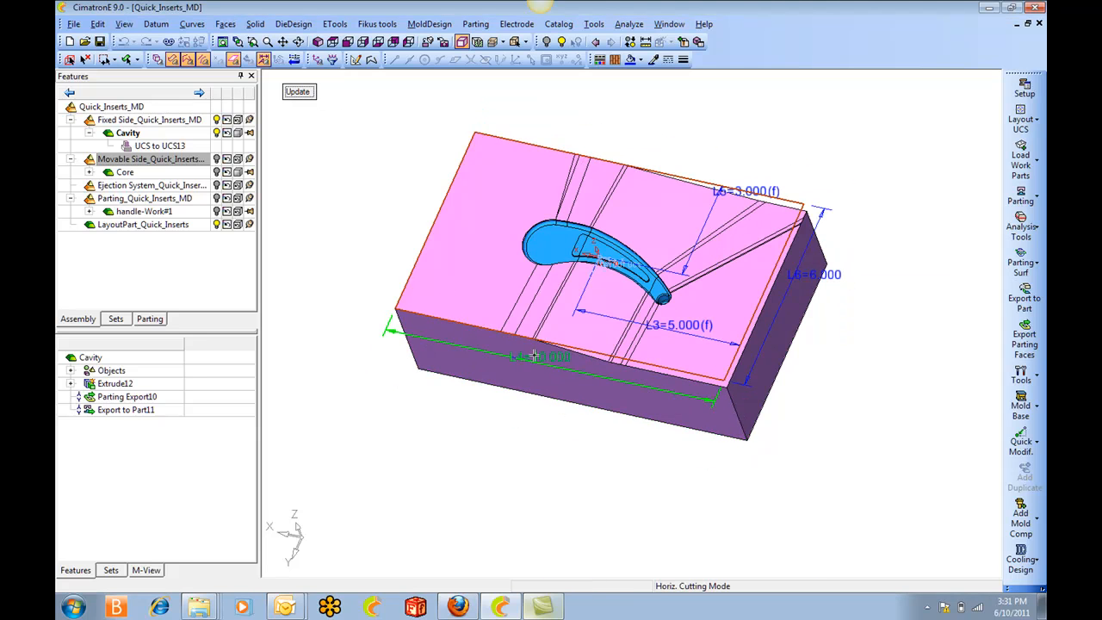
double_click(541, 356)
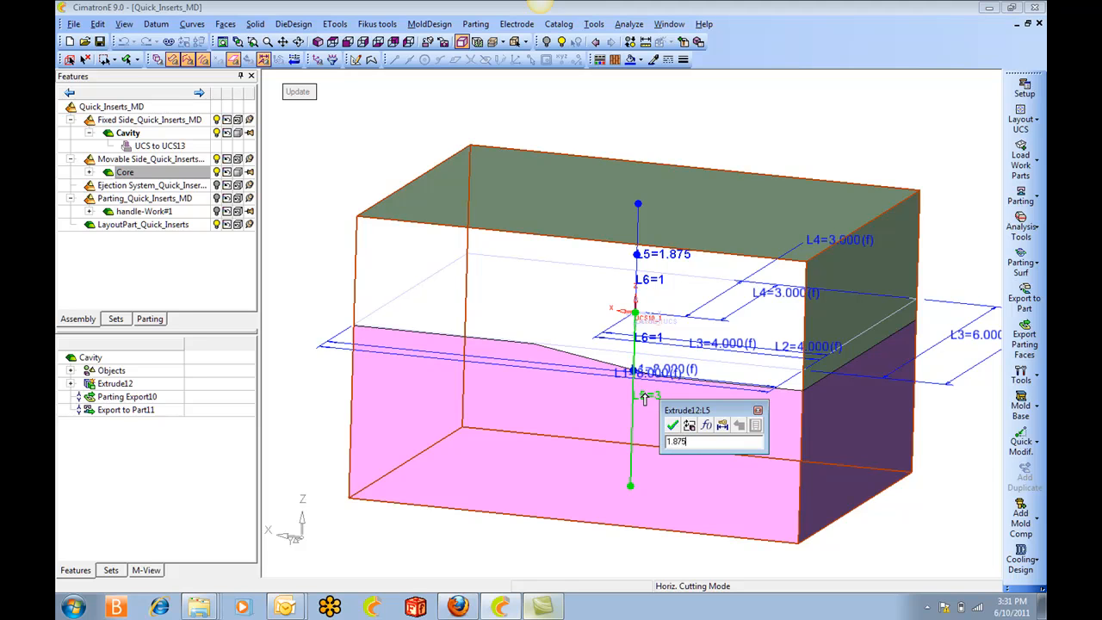
Step: Set the extrusion dimension L5 to 1.875 and apply it
left_click(672, 424)
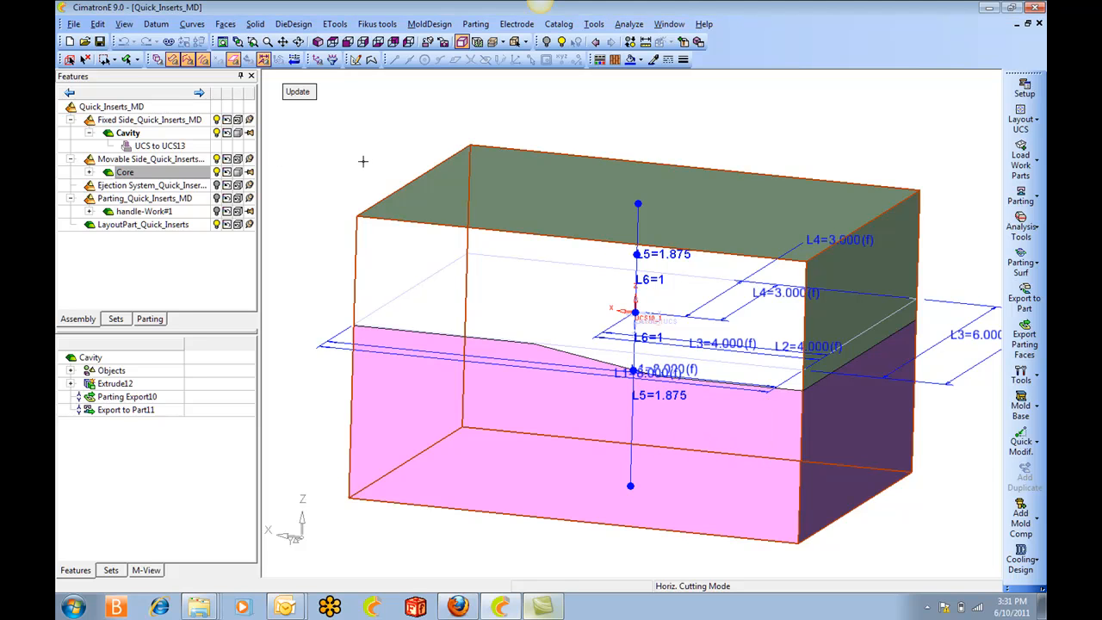